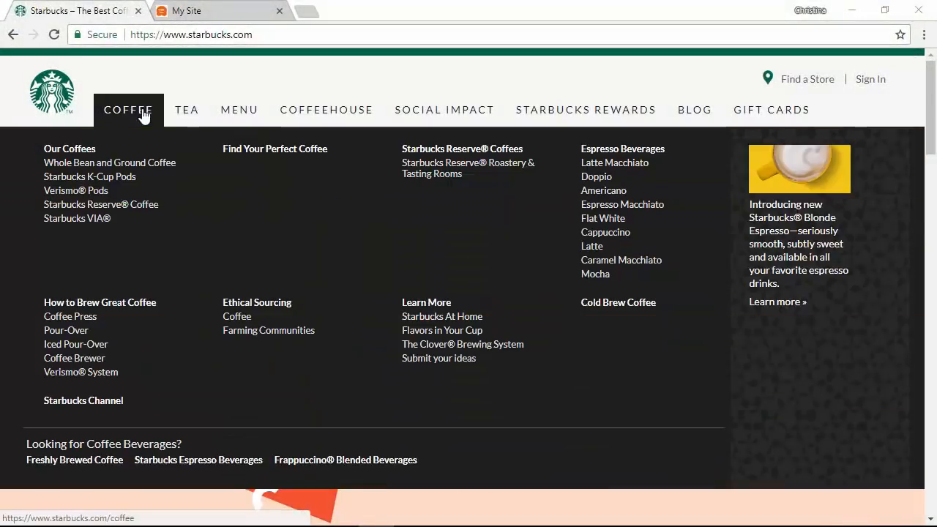
{"action": "mouse_move", "coordinate": [110, 88]}
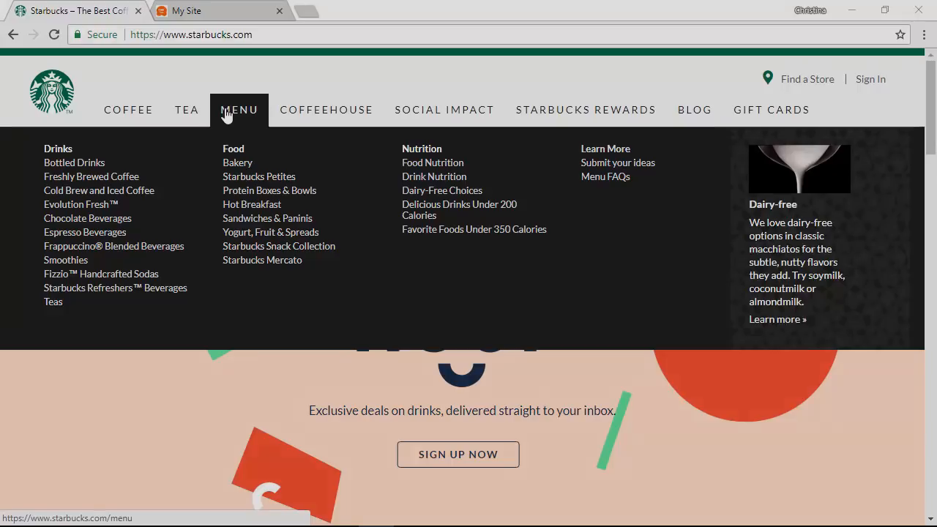
Search the plugin directory for 'max mega menu', install Max Mega Menu and activate it.
{"action": "left_click", "coordinate": [188, 10]}
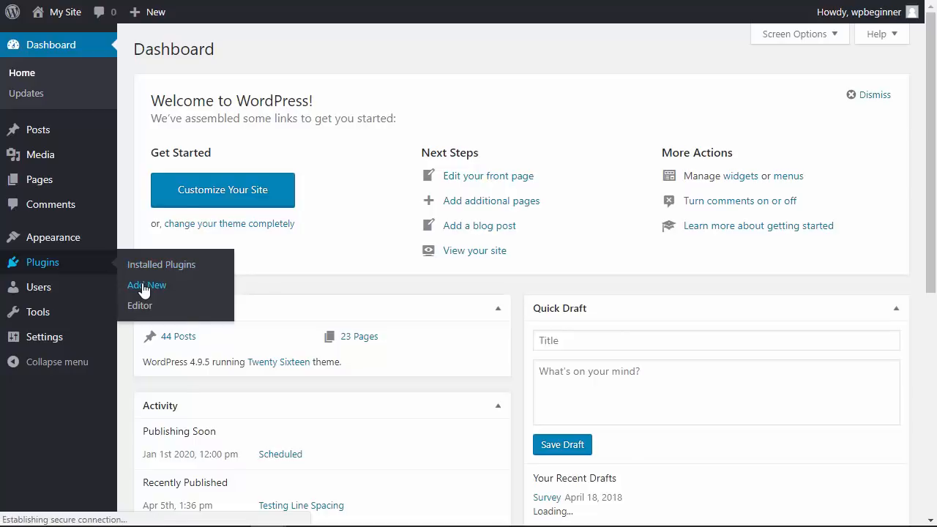
{"action": "left_click", "coordinate": [146, 284]}
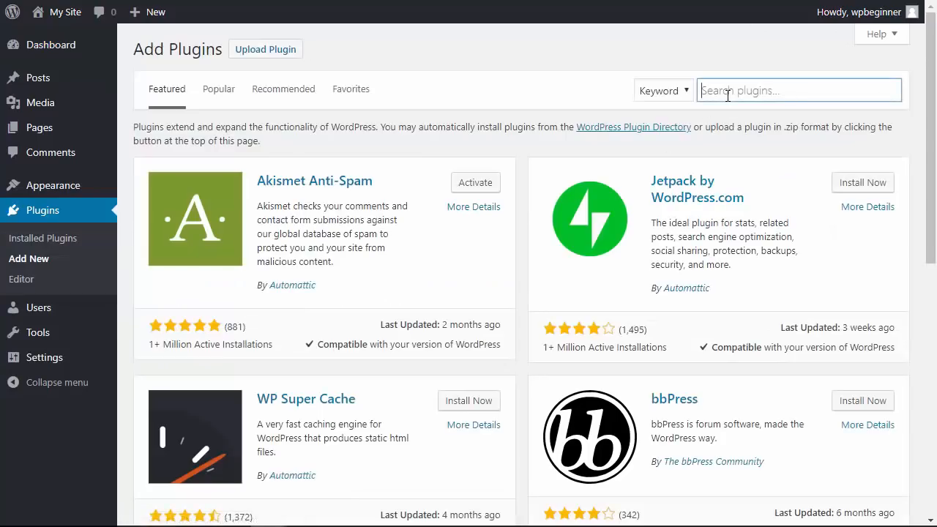
{"action": "type", "text": "max mega"}
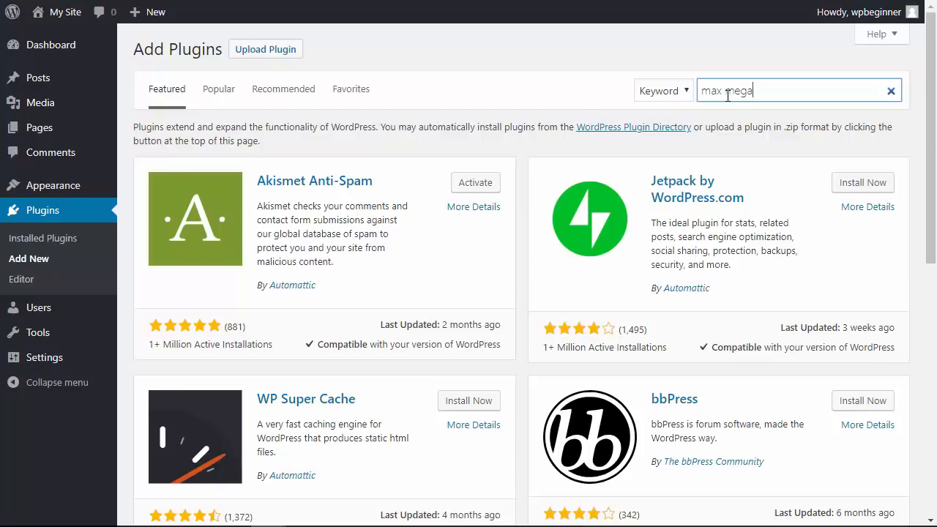
{"action": "type", "text": "menu"}
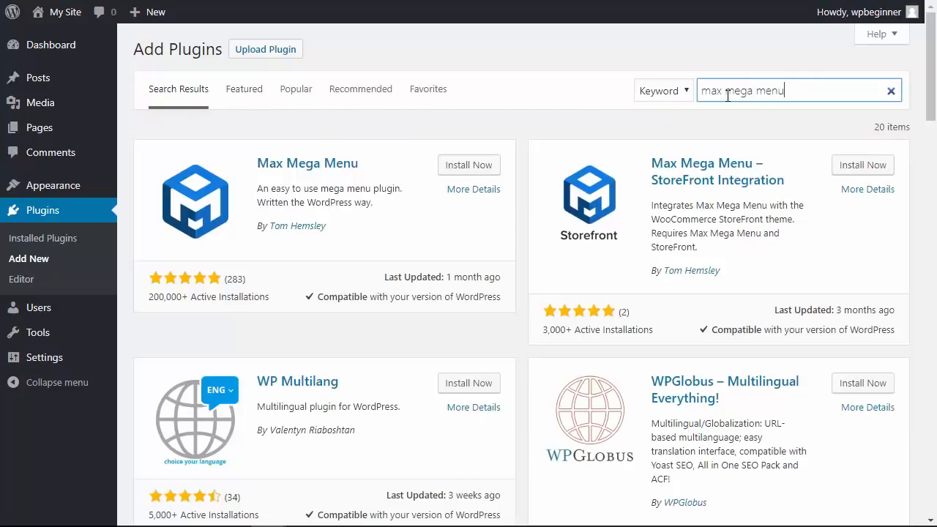
{"action": "mouse_move", "coordinate": [457, 138]}
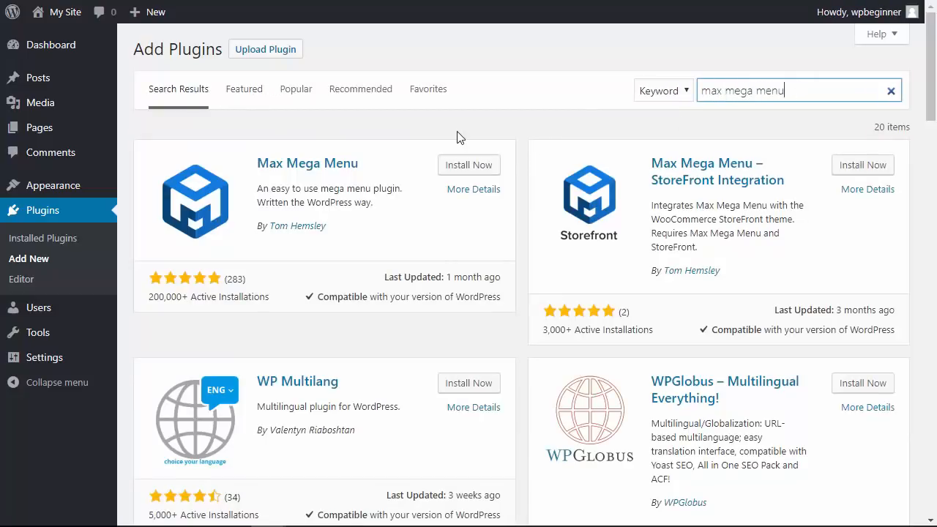
{"action": "left_click", "coordinate": [469, 164]}
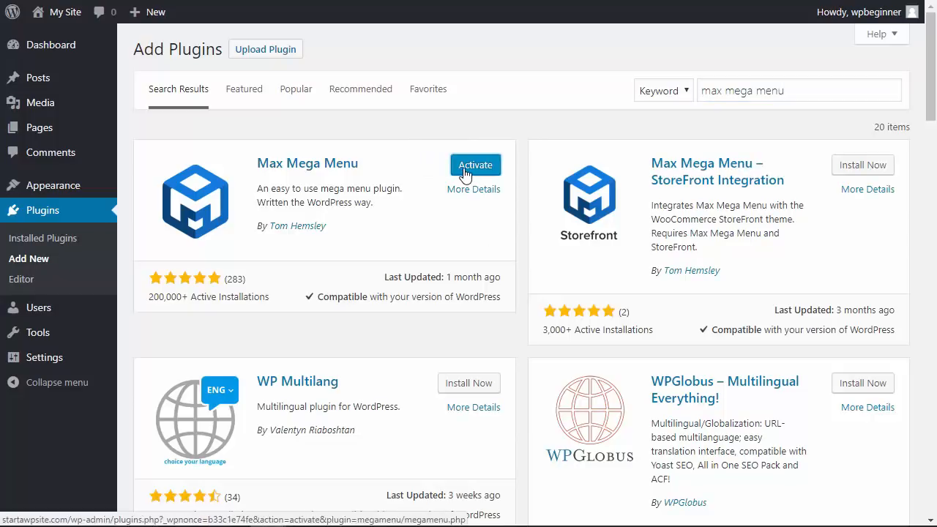
{"action": "left_click", "coordinate": [474, 164]}
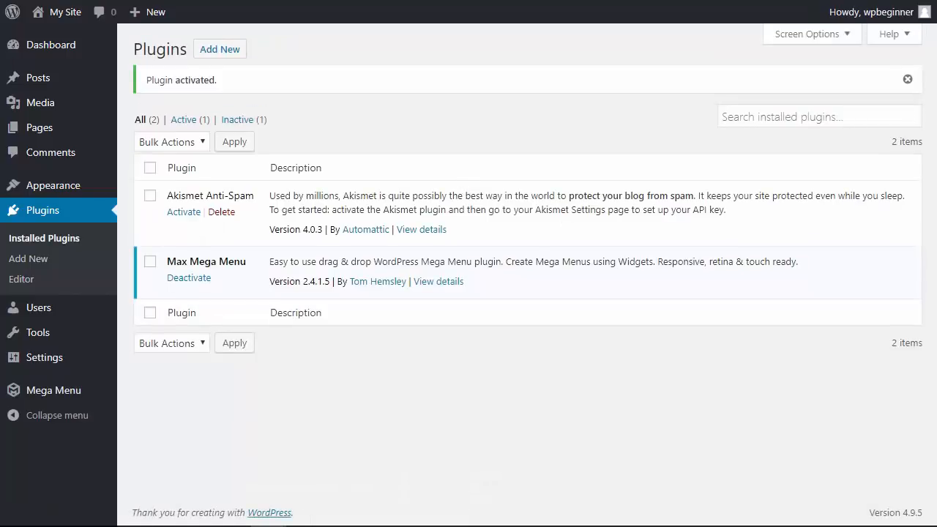
{"action": "mouse_move", "coordinate": [232, 432]}
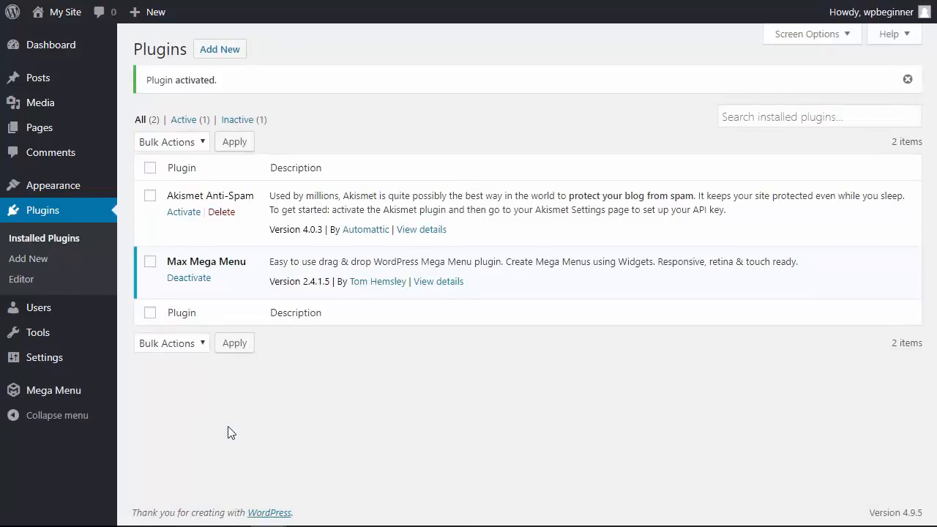
Save Max Mega Menu's General Settings with the default options unchanged.
{"action": "left_click", "coordinate": [53, 390]}
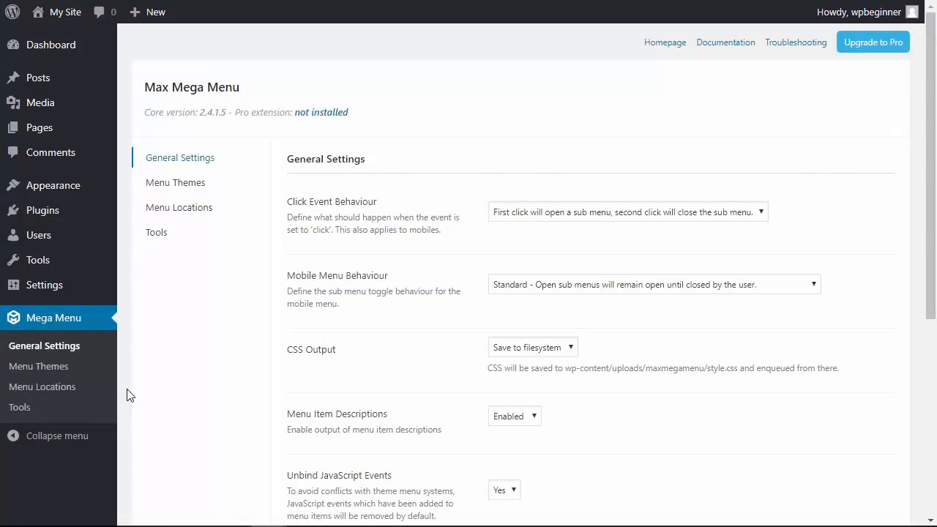
{"action": "scroll", "scroll_direction": "down", "scroll_amount": 3}
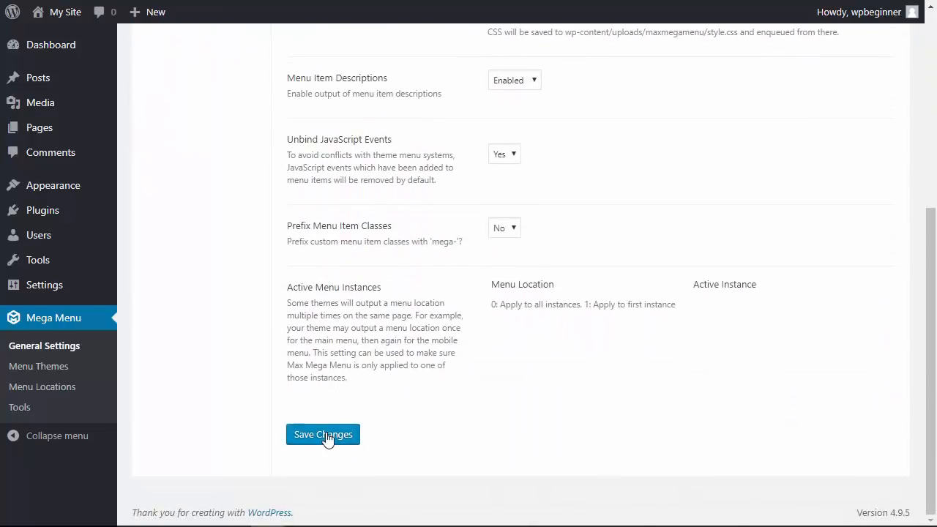
{"action": "left_click", "coordinate": [322, 433]}
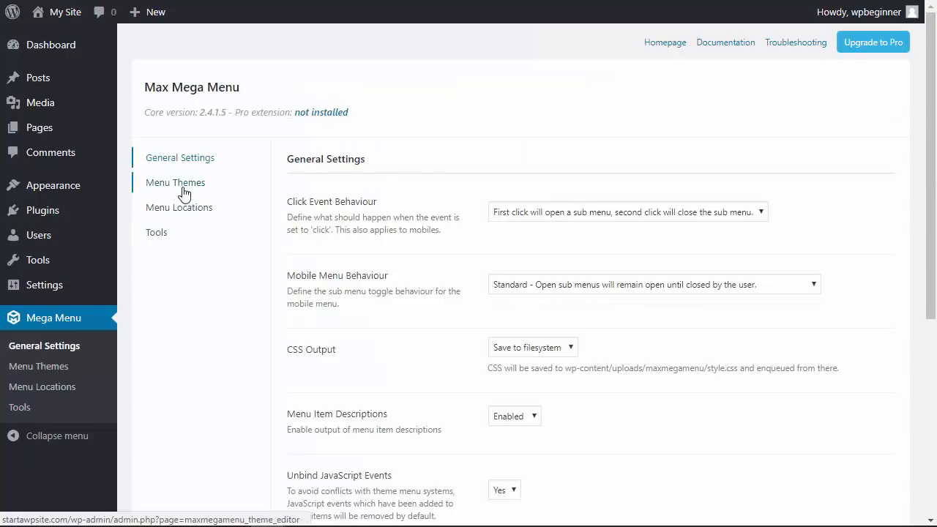
View the Default menu theme's Menu Bar settings with 40px height and #222 background.
{"action": "left_click", "coordinate": [176, 181]}
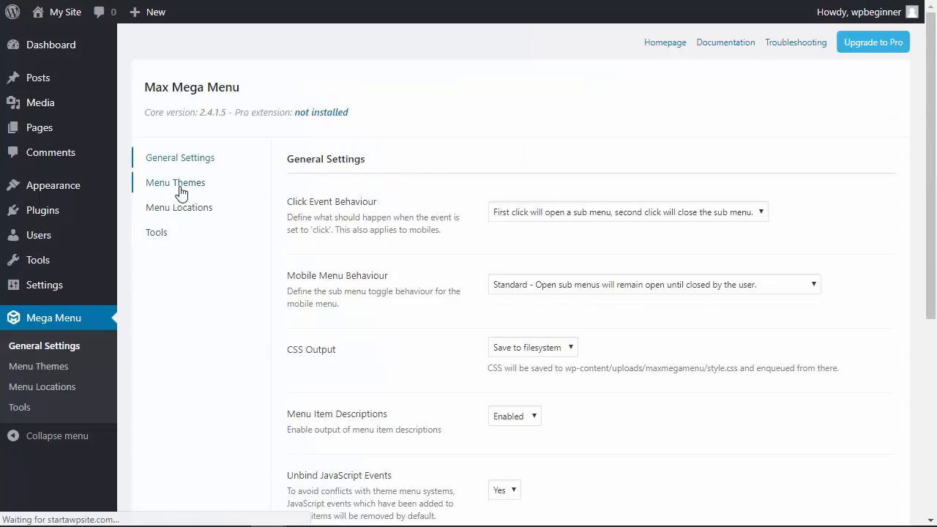
{"action": "left_click", "coordinate": [176, 181]}
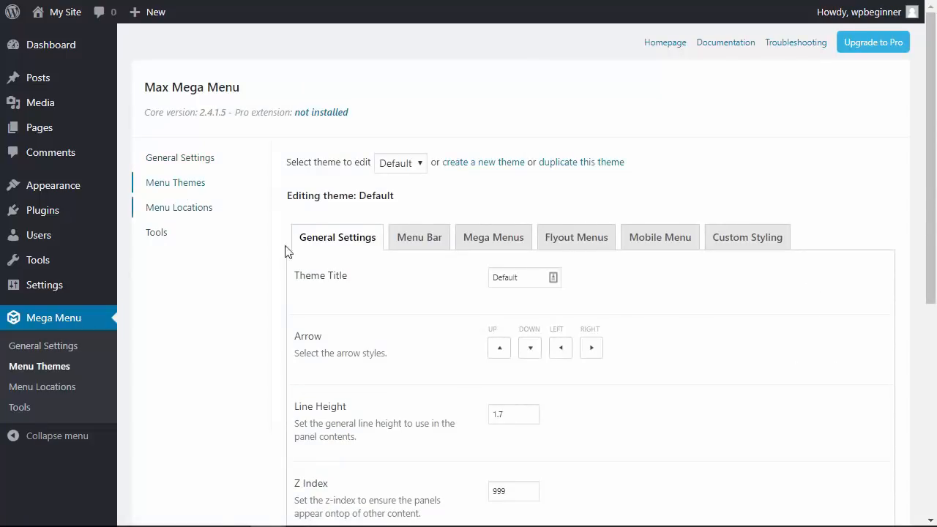
{"action": "left_click", "coordinate": [419, 237]}
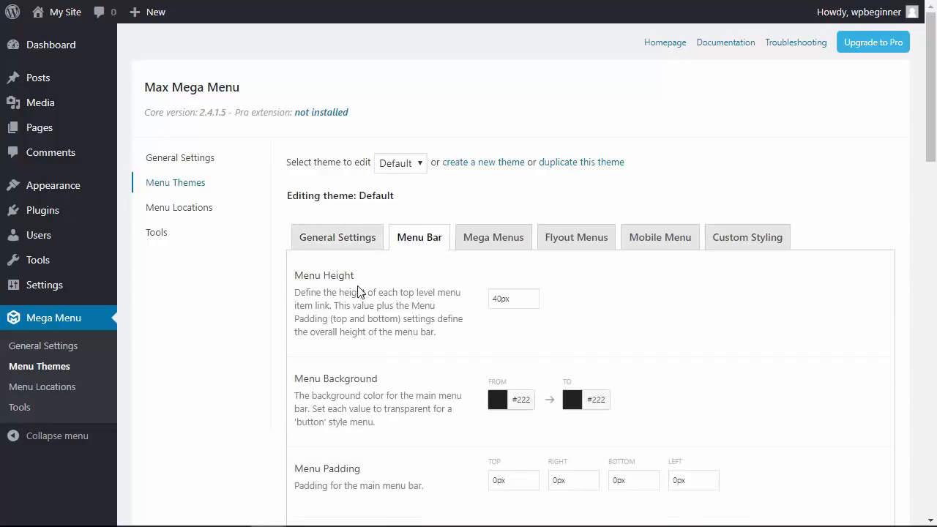
{"action": "scroll", "scroll_direction": "down", "scroll_amount": 3}
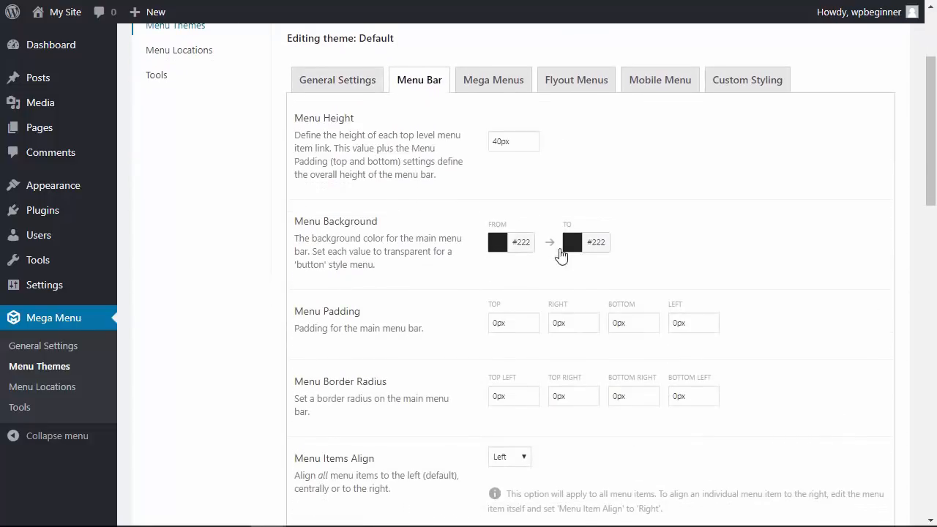
{"action": "mouse_move", "coordinate": [461, 255]}
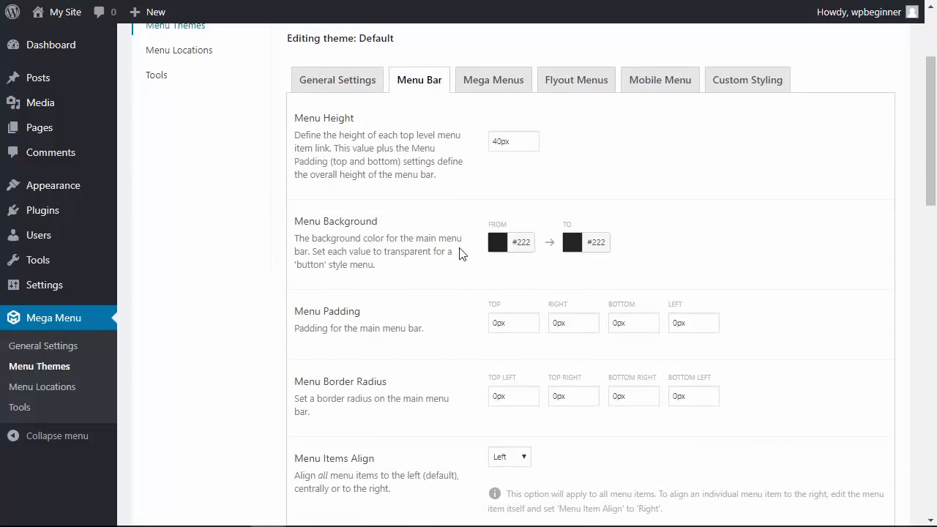
{"action": "mouse_move", "coordinate": [91, 32]}
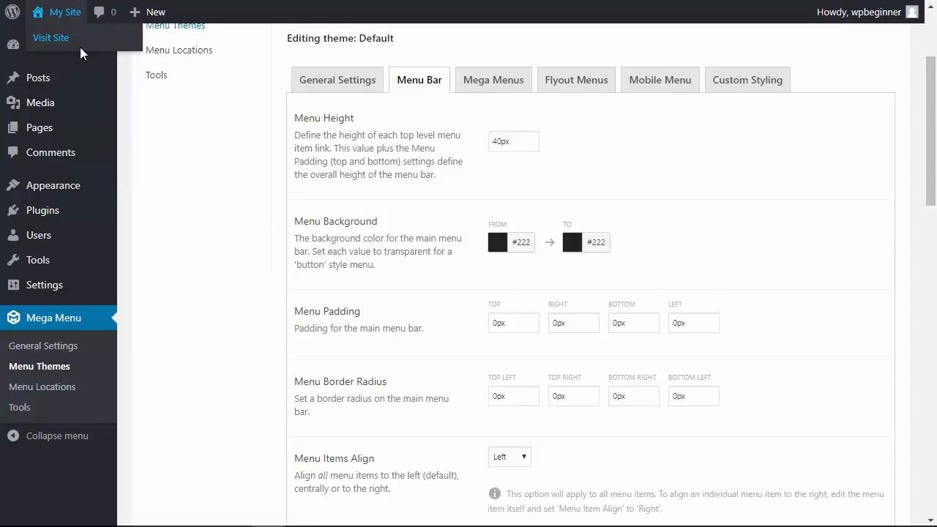
Visit the live site and inspect the Home link's transparent background-color in developer tools.
{"action": "left_click", "coordinate": [50, 38]}
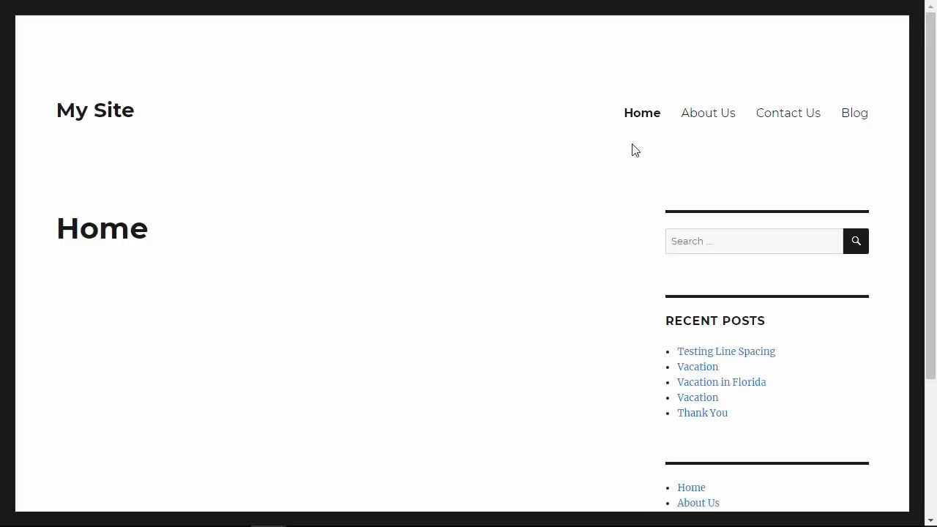
{"action": "mouse_move", "coordinate": [641, 114]}
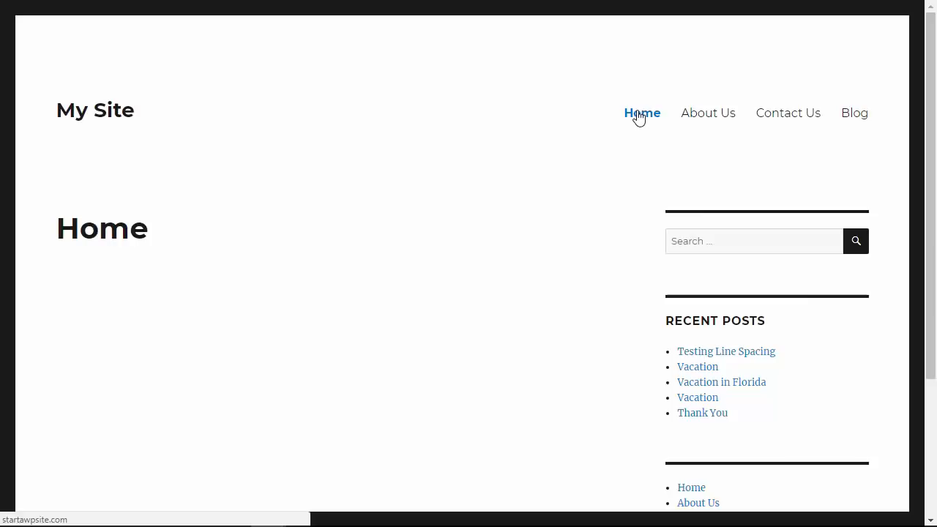
{"action": "right_click", "coordinate": [642, 113]}
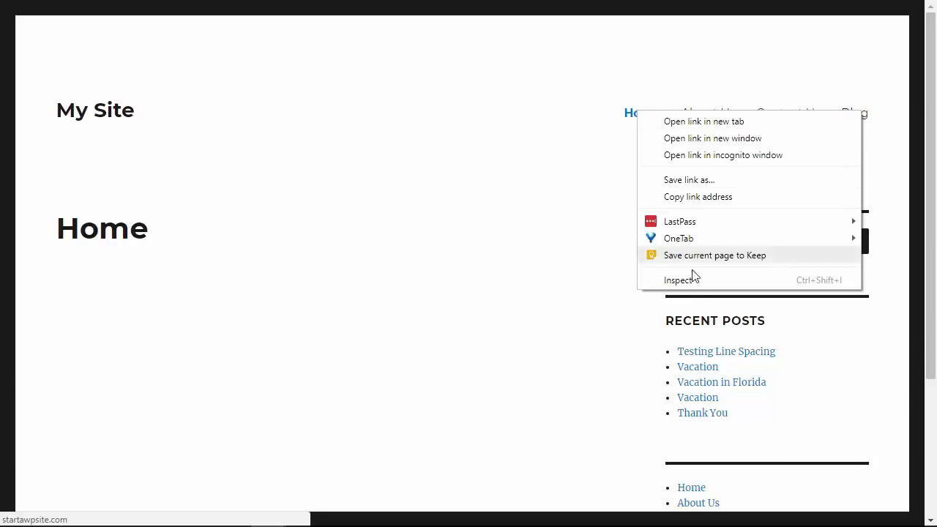
{"action": "left_click", "coordinate": [682, 278]}
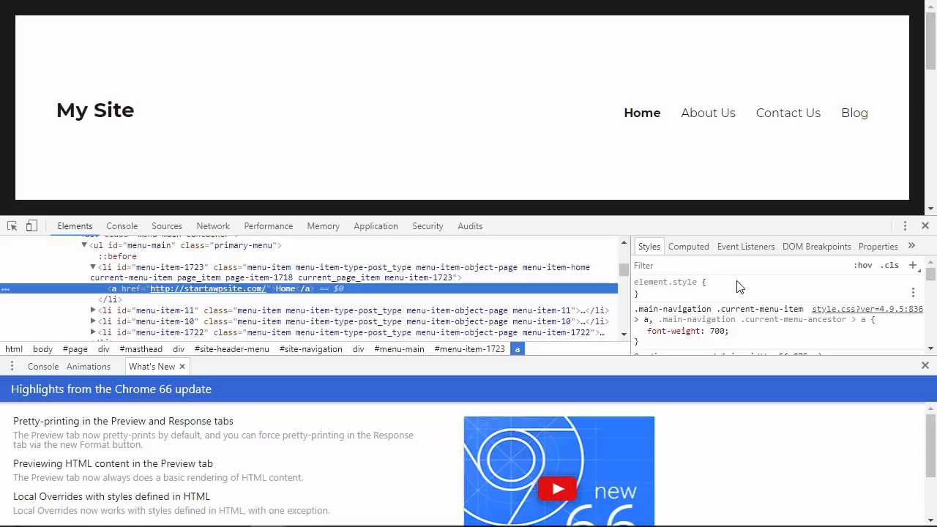
{"action": "scroll", "scroll_direction": "down", "scroll_amount": 3}
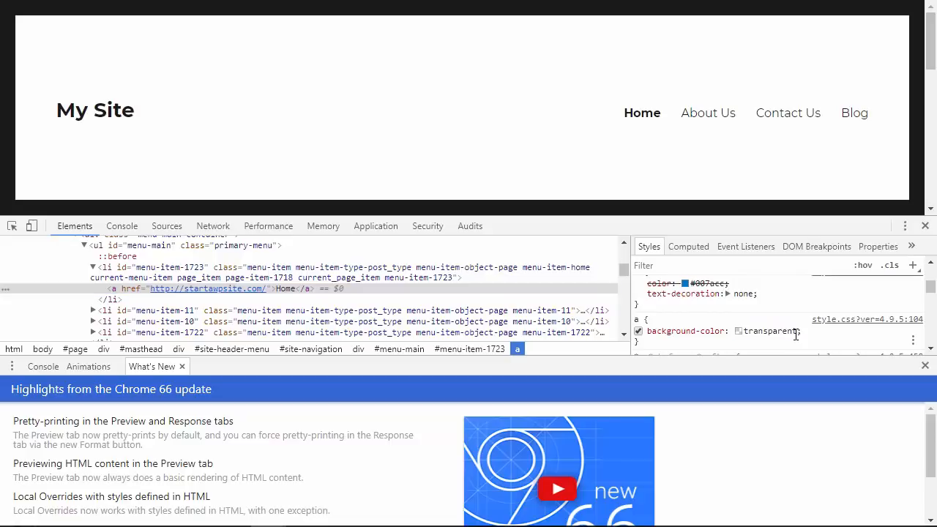
{"action": "double_click", "coordinate": [761, 331]}
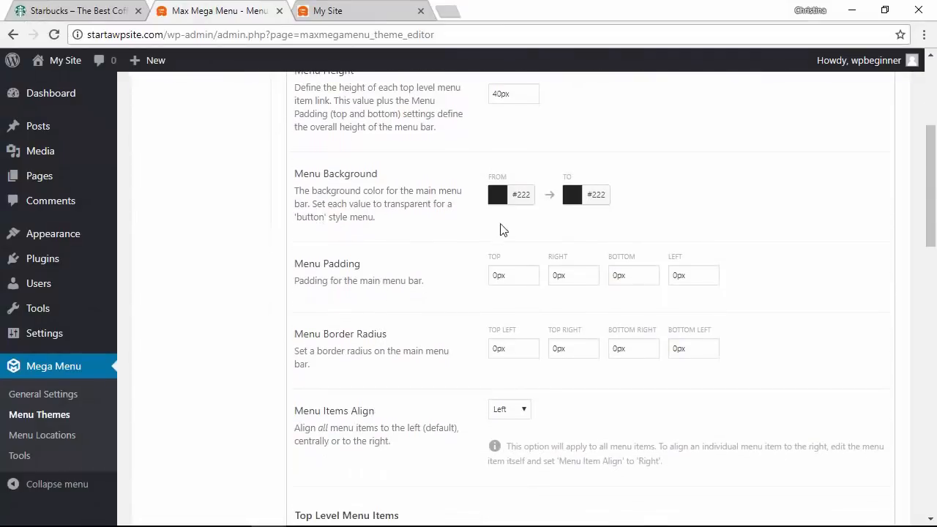
Set both Menu Background colours to the translucent white preset rgba(255, 255, 255, 0.1).
{"action": "left_click", "coordinate": [498, 193]}
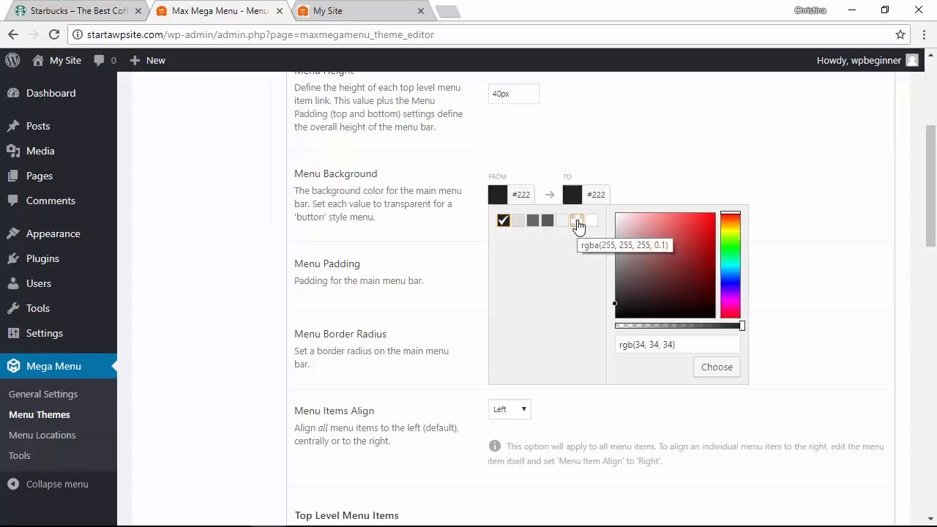
{"action": "left_click", "coordinate": [577, 219]}
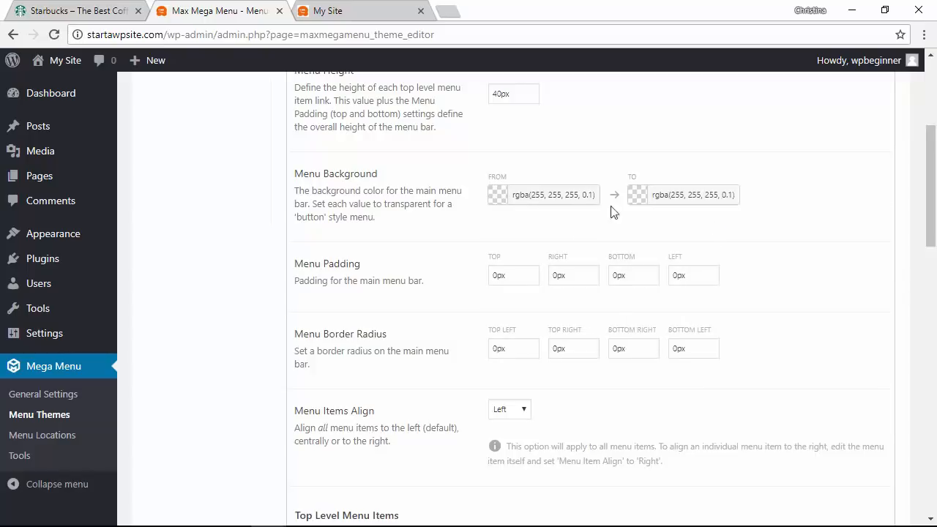
{"action": "mouse_move", "coordinate": [551, 202]}
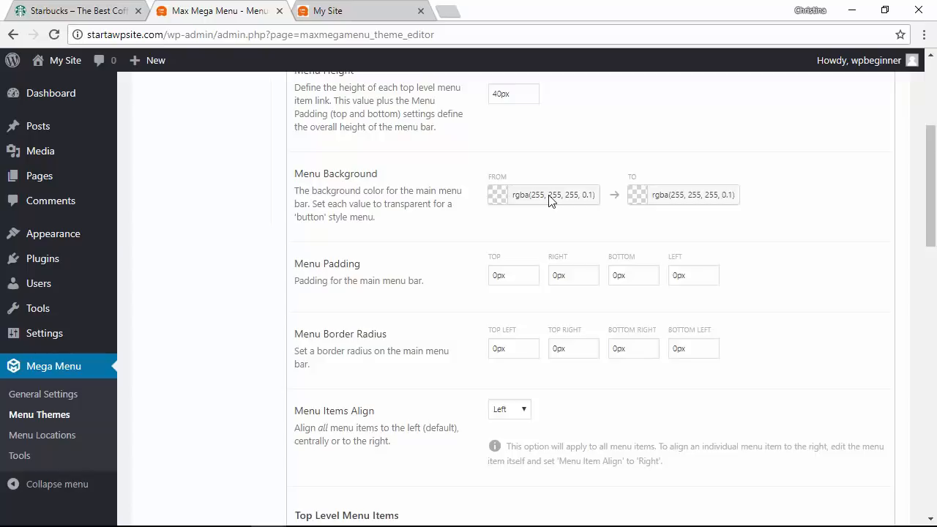
{"action": "left_click", "coordinate": [498, 194]}
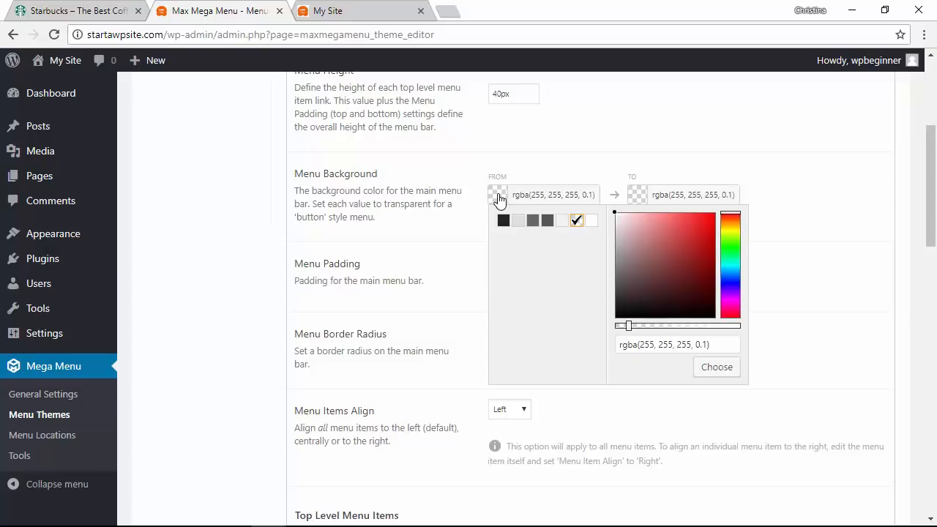
Save the Default theme's translucent menu bar and head to Appearance Menus.
{"action": "scroll", "scroll_direction": "down", "scroll_amount": 3}
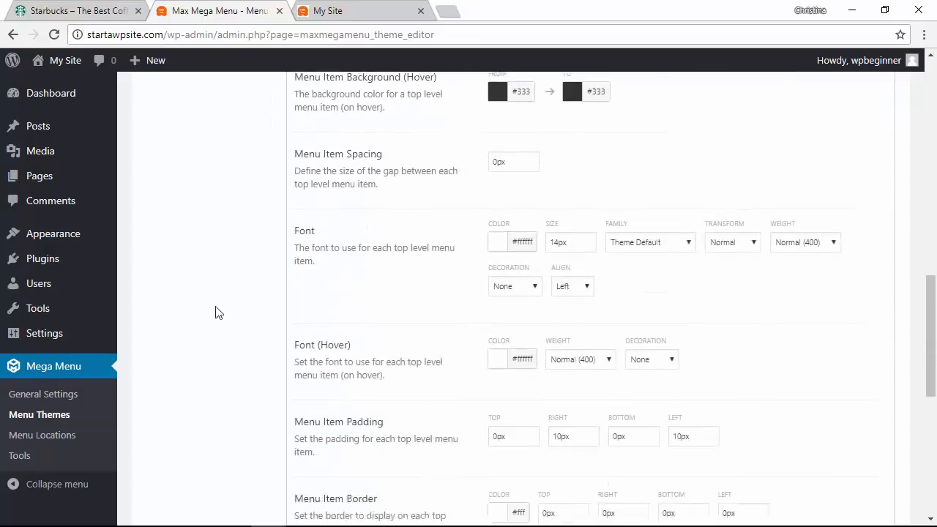
{"action": "scroll", "scroll_direction": "down", "scroll_amount": 3}
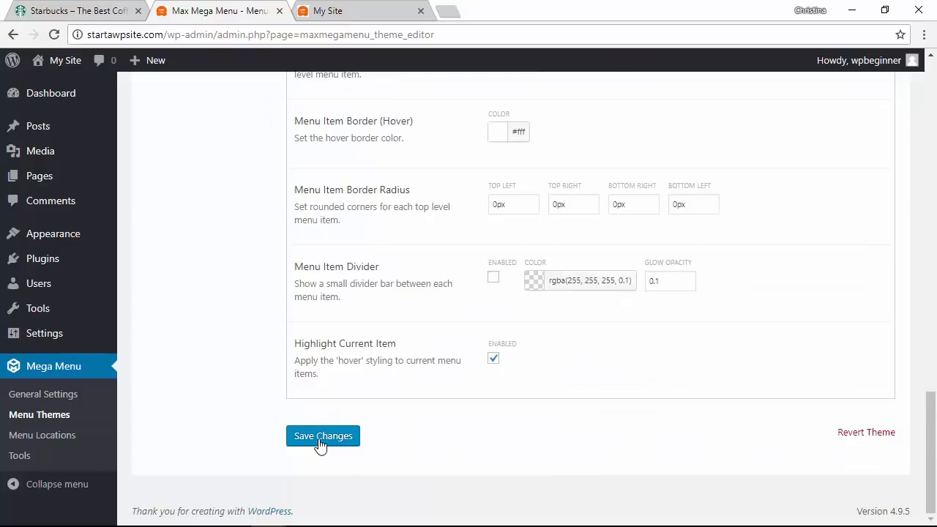
{"action": "left_click", "coordinate": [322, 437]}
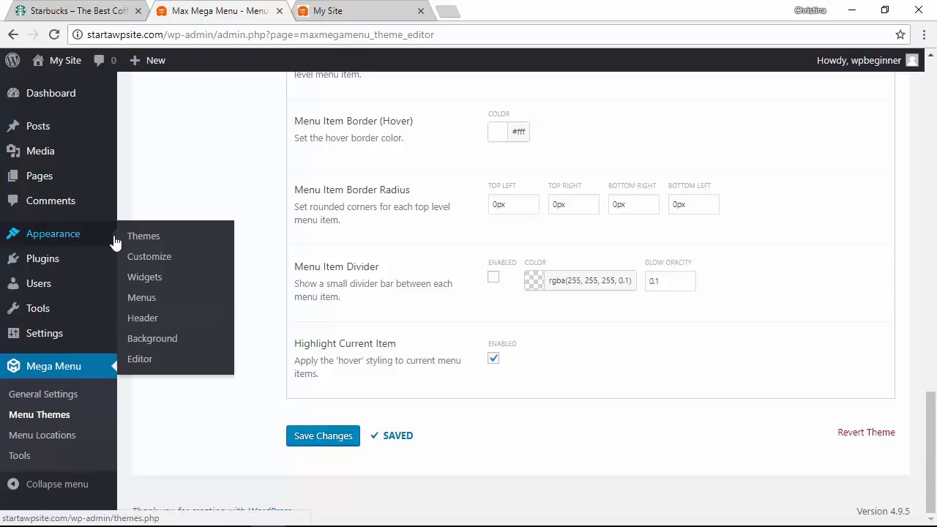
{"action": "left_click", "coordinate": [140, 297]}
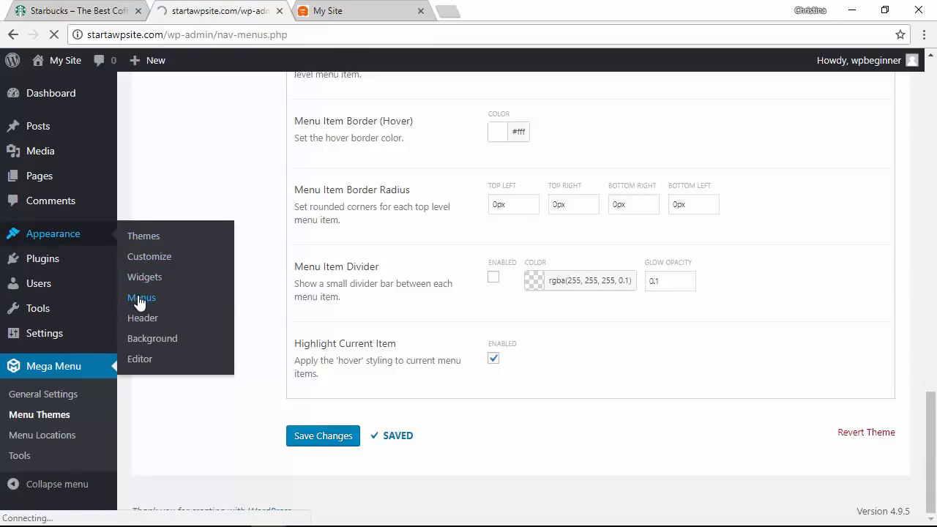
Expand Max Mega Menu Settings for the Main menu and tick Enable.
{"action": "left_click", "coordinate": [141, 299]}
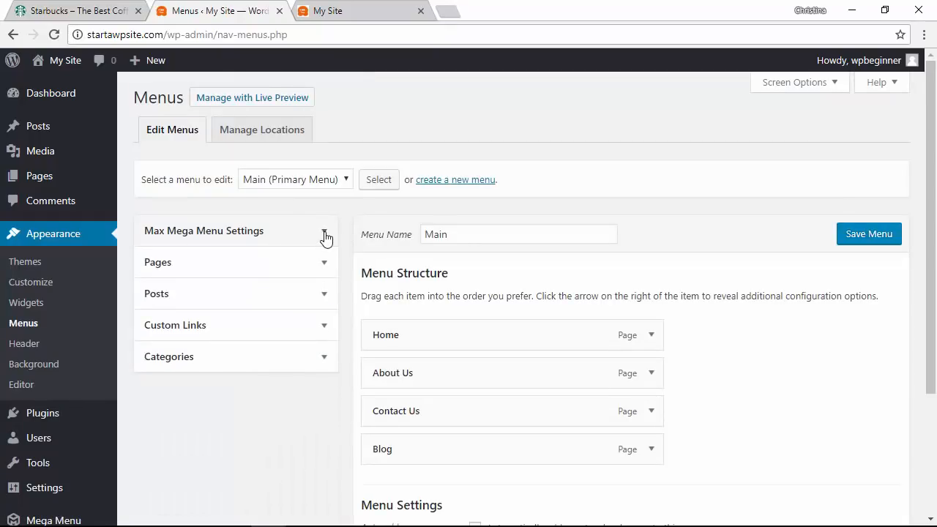
{"action": "left_click", "coordinate": [325, 235]}
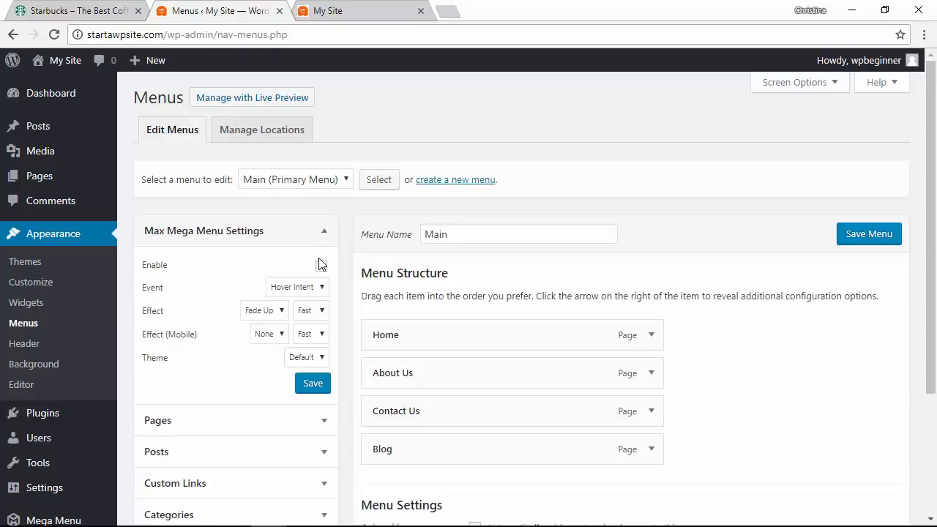
{"action": "left_click", "coordinate": [321, 266]}
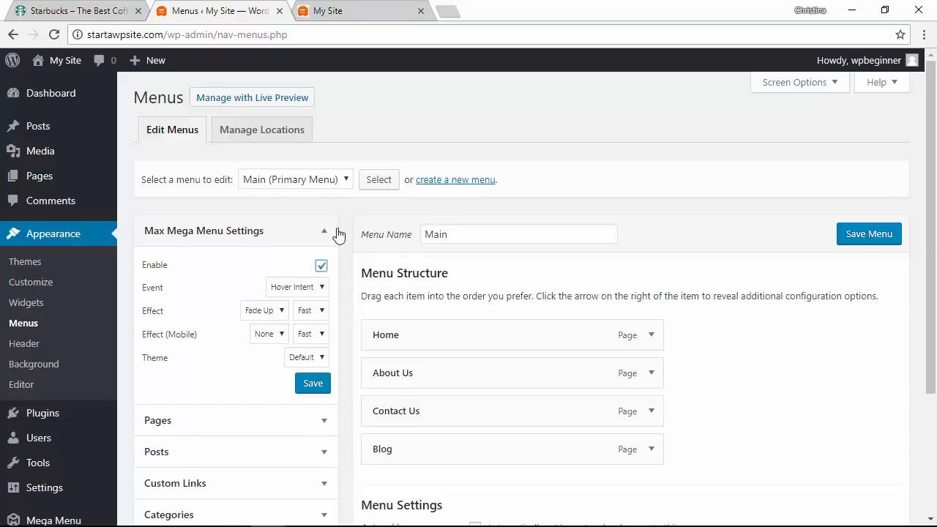
{"action": "mouse_move", "coordinate": [233, 443]}
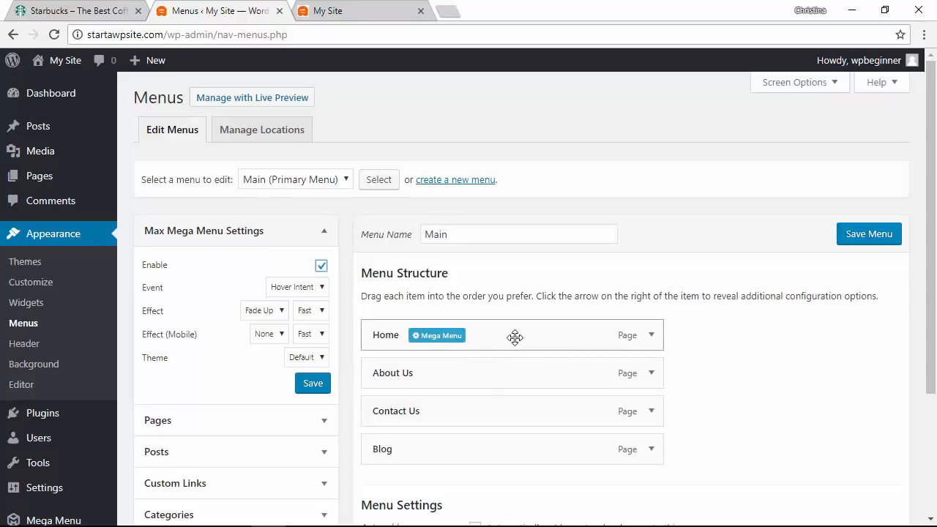
{"action": "mouse_move", "coordinate": [539, 330]}
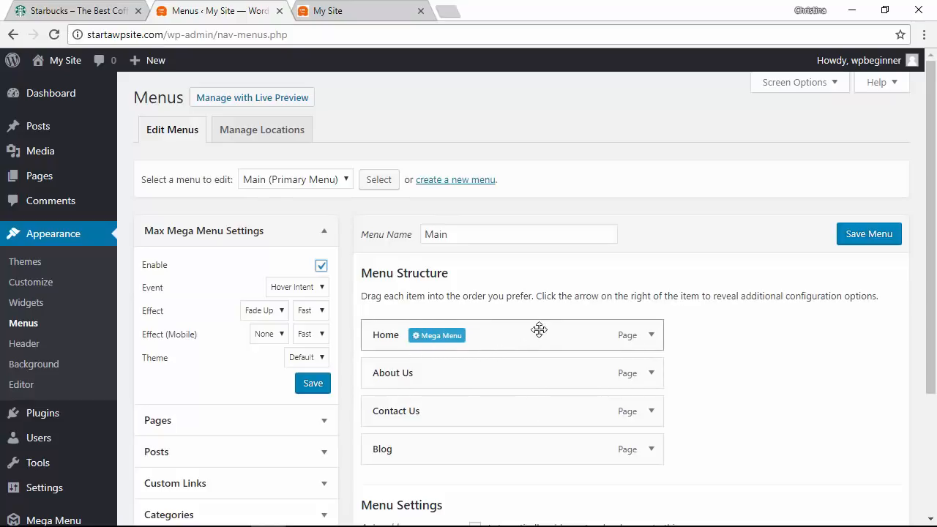
Give Home the Standard Layout mega menu and add Gallery and Pages widgets to its panel.
{"action": "left_click", "coordinate": [436, 334]}
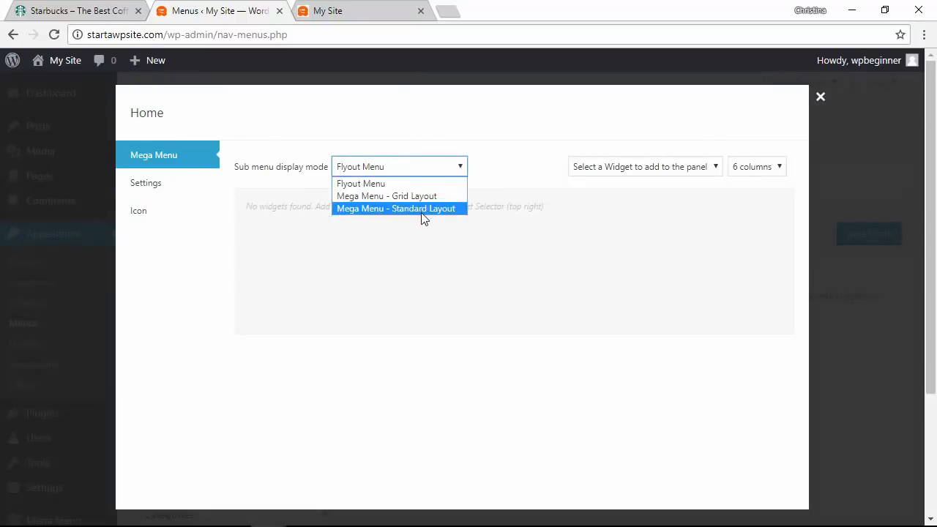
{"action": "mouse_move", "coordinate": [399, 214]}
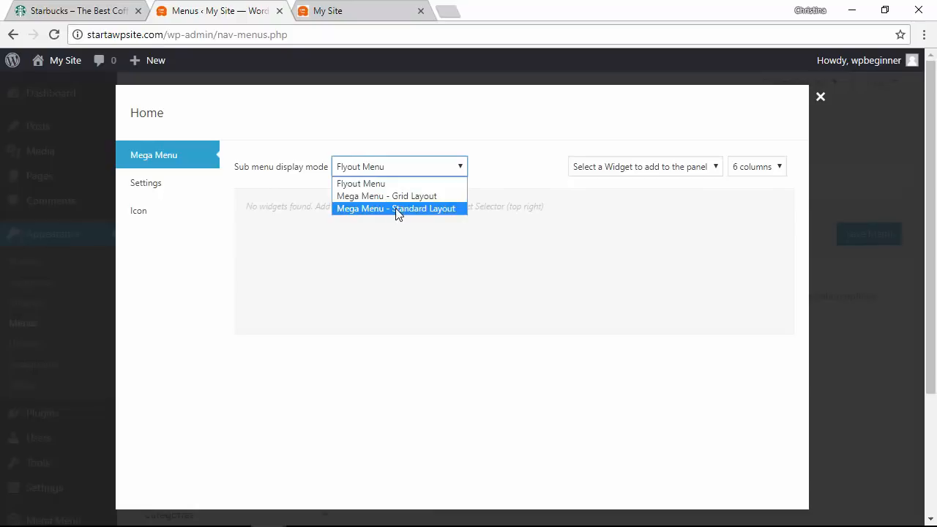
{"action": "left_click", "coordinate": [395, 208]}
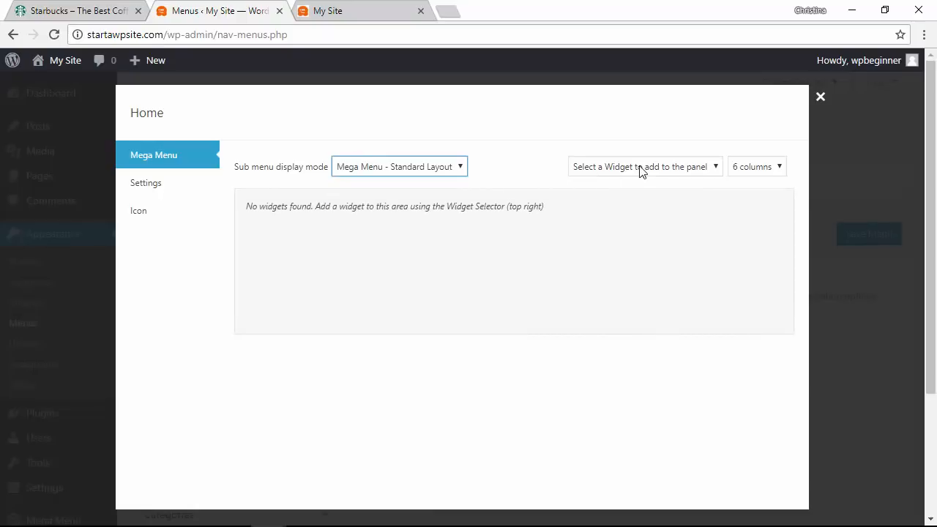
{"action": "left_click", "coordinate": [643, 167]}
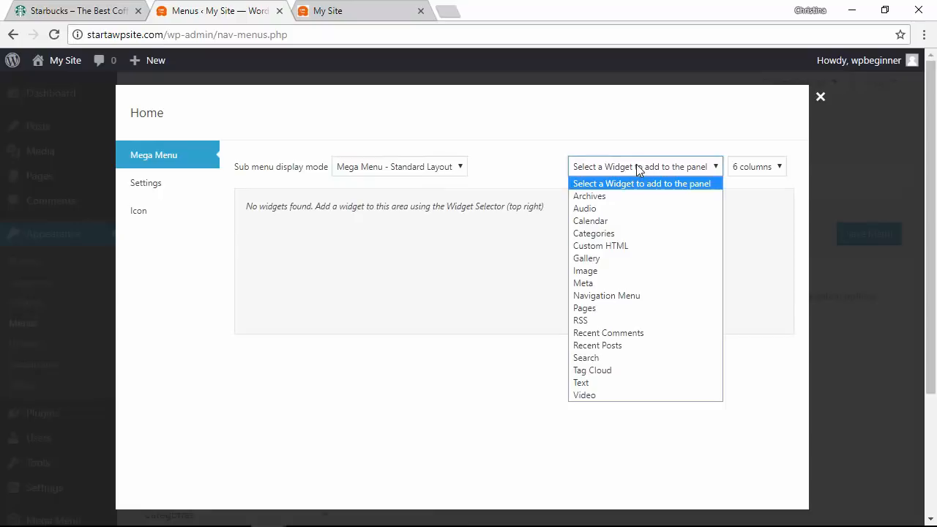
{"action": "mouse_move", "coordinate": [586, 258]}
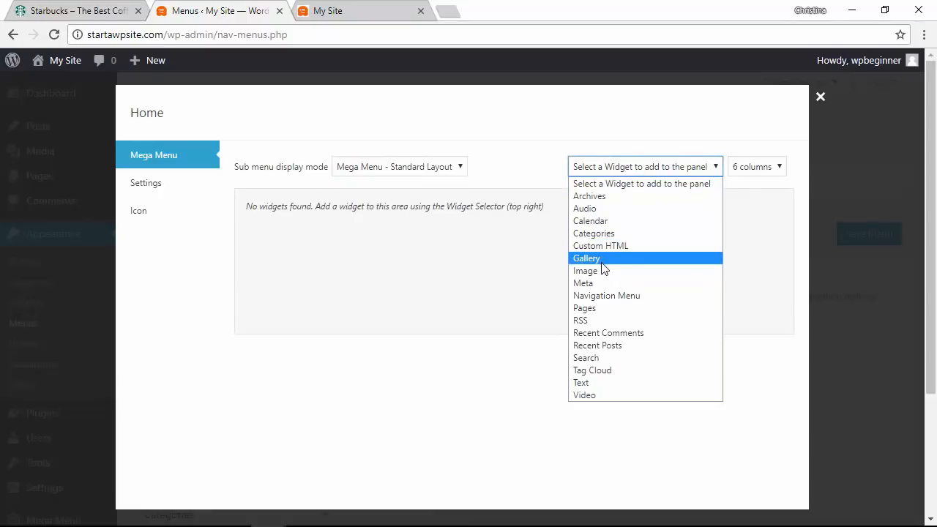
{"action": "left_click", "coordinate": [586, 258]}
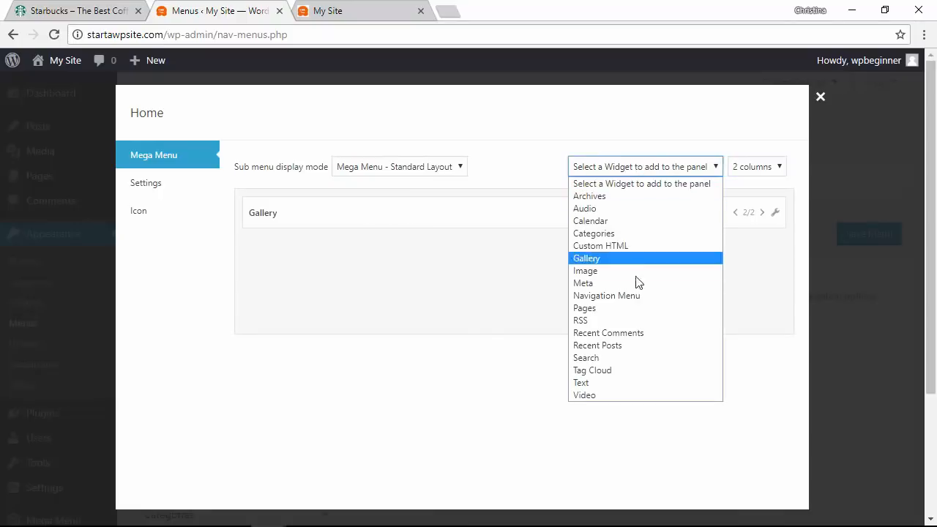
{"action": "left_click", "coordinate": [584, 308]}
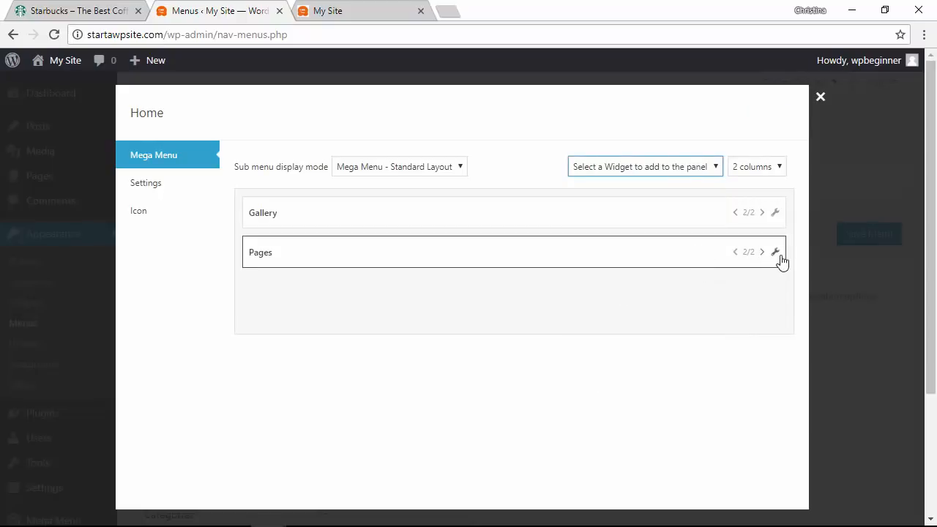
{"action": "mouse_move", "coordinate": [776, 212]}
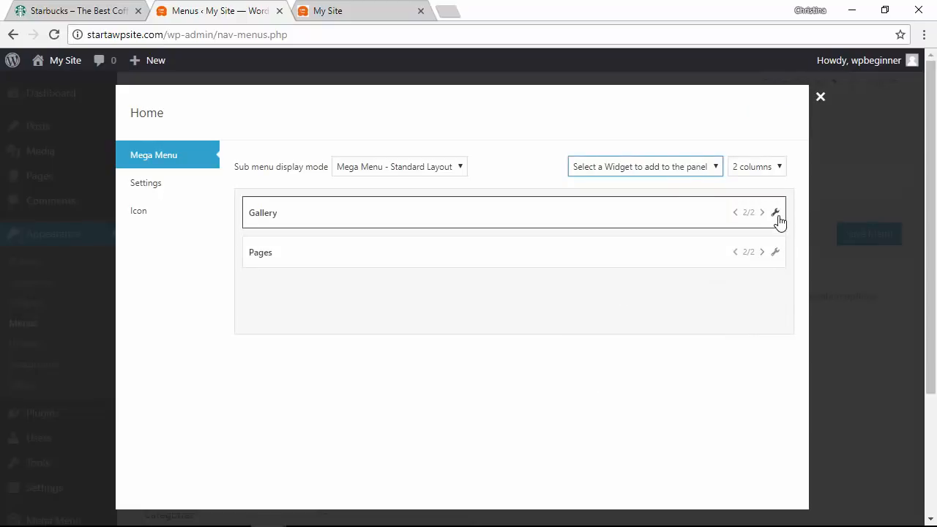
Fill the Gallery widget with three images: fireworks, a lit bridge and hot-air balloons.
{"action": "left_click", "coordinate": [777, 212]}
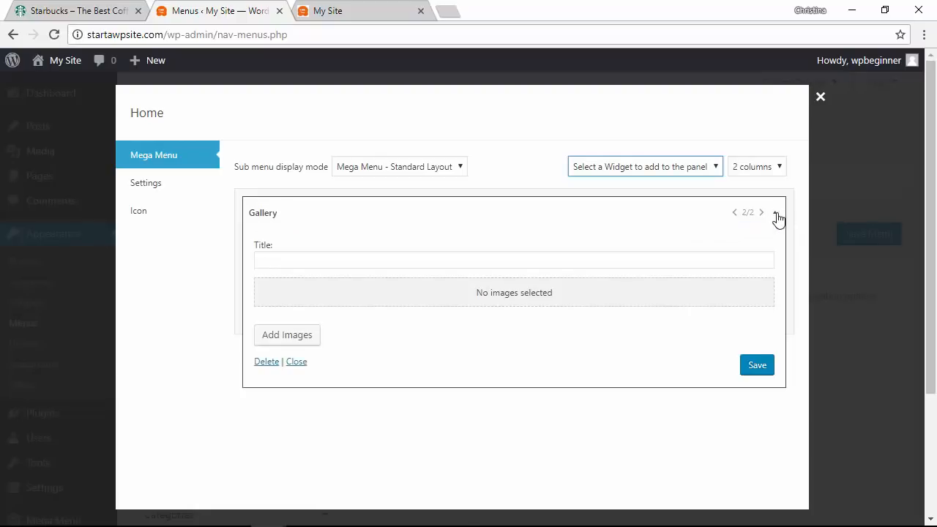
{"action": "mouse_move", "coordinate": [293, 338]}
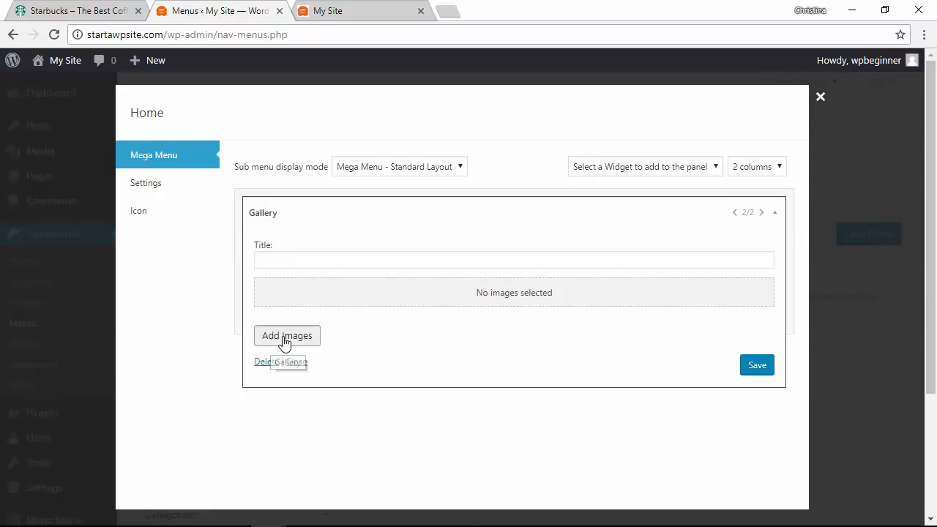
{"action": "left_click", "coordinate": [287, 335]}
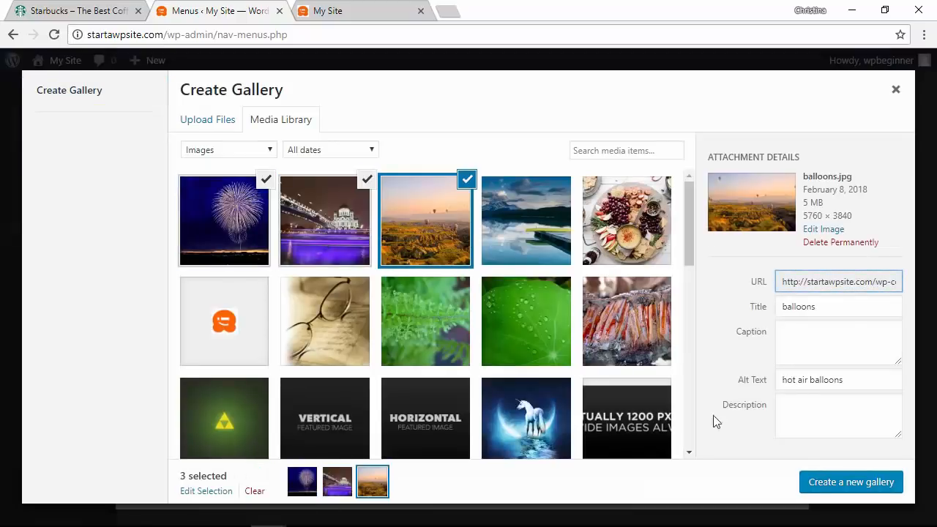
{"action": "left_click", "coordinate": [851, 481]}
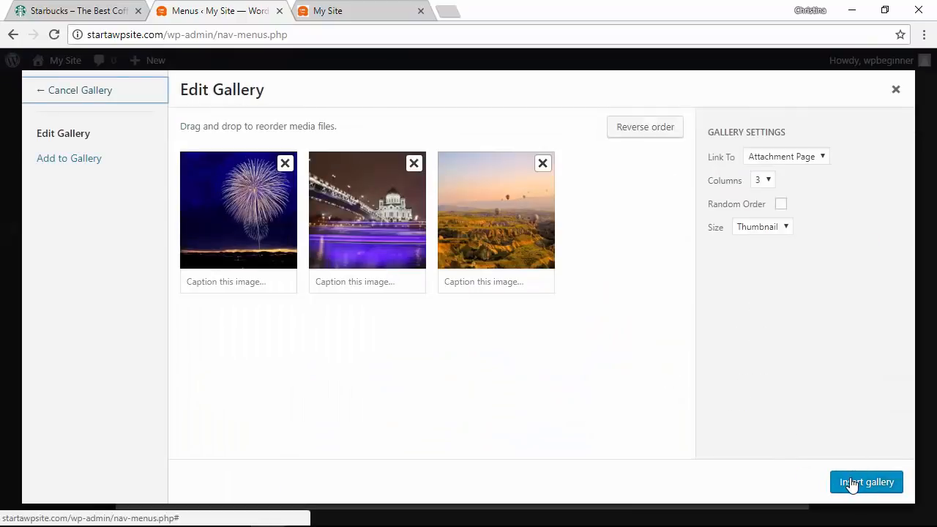
{"action": "left_click", "coordinate": [867, 482]}
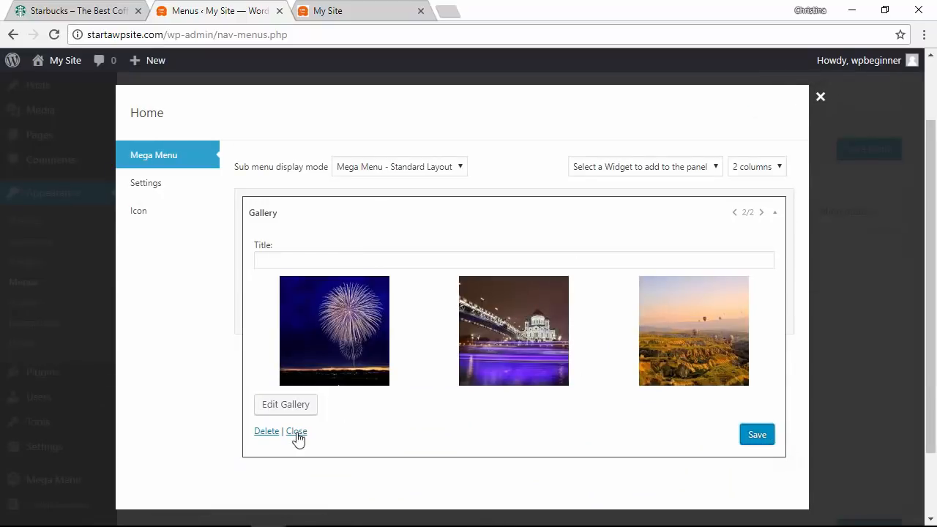
{"action": "left_click", "coordinate": [296, 430]}
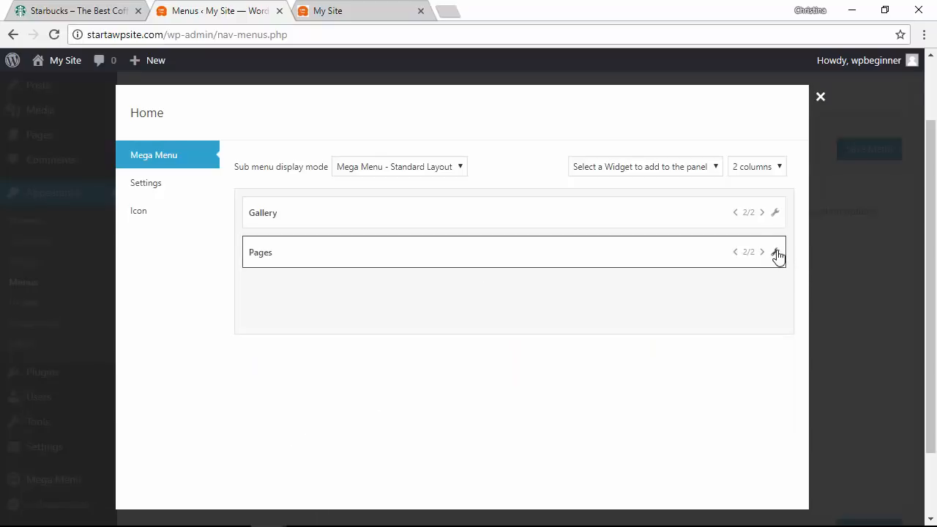
Keep the Pages widget sorted by page title and collapse its settings.
{"action": "left_click", "coordinate": [774, 252]}
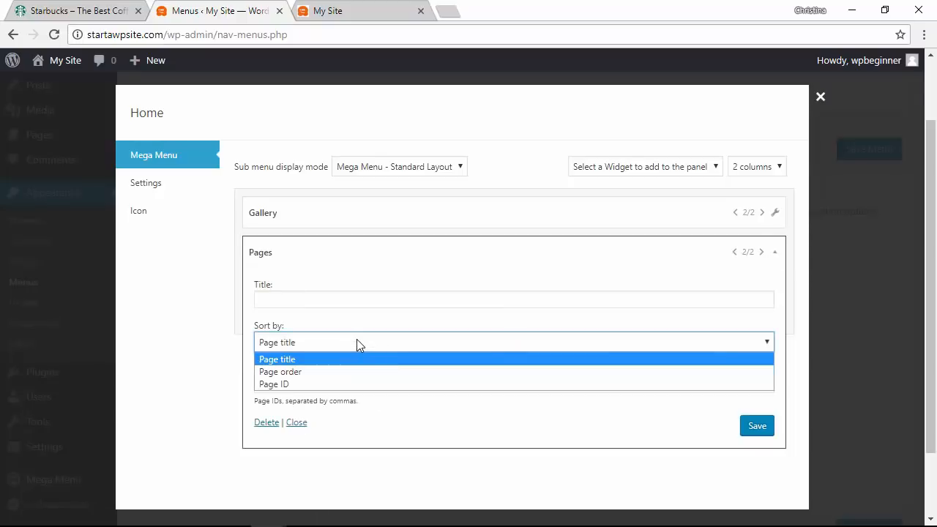
{"action": "left_click", "coordinate": [277, 359]}
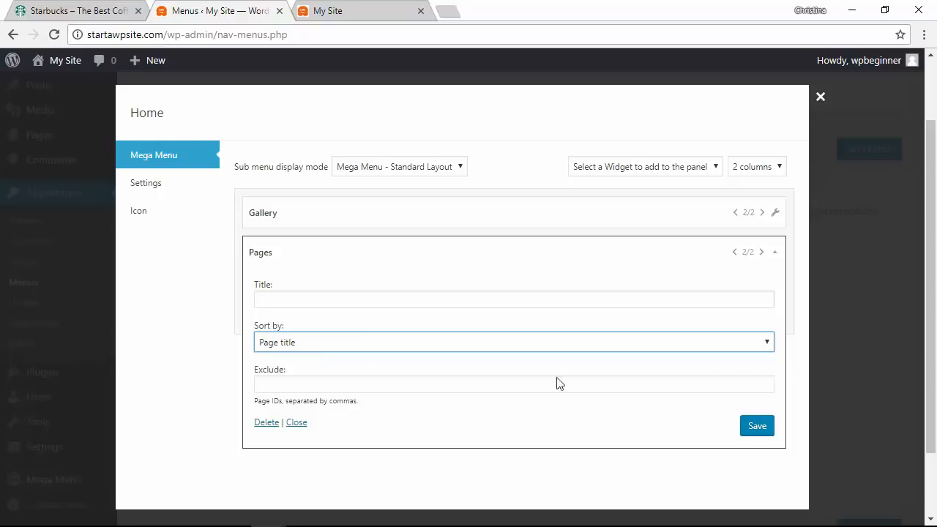
{"action": "left_click", "coordinate": [756, 425]}
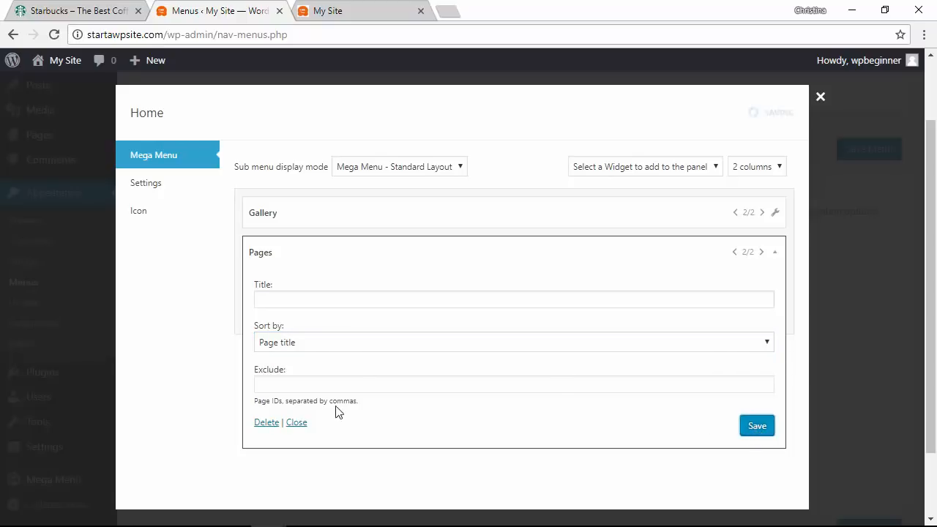
{"action": "left_click", "coordinate": [296, 422]}
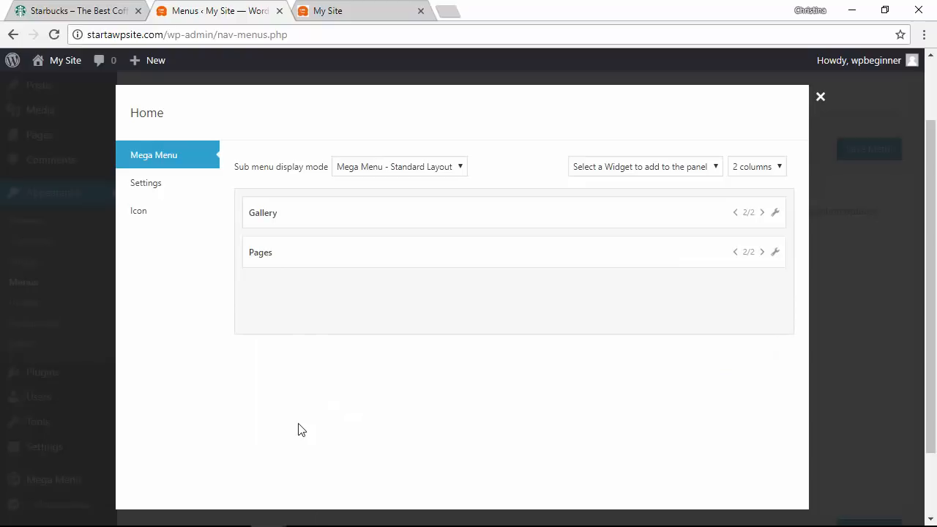
{"action": "mouse_move", "coordinate": [604, 350]}
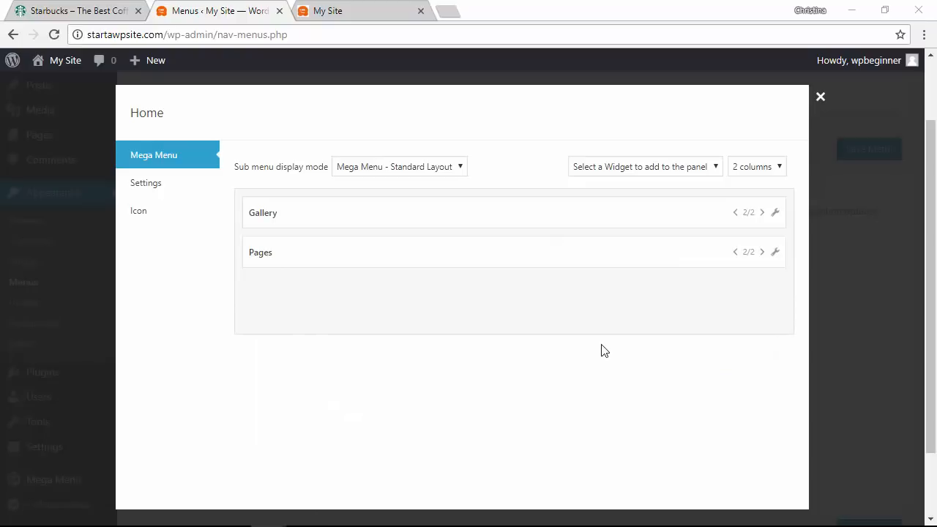
{"action": "mouse_move", "coordinate": [855, 104]}
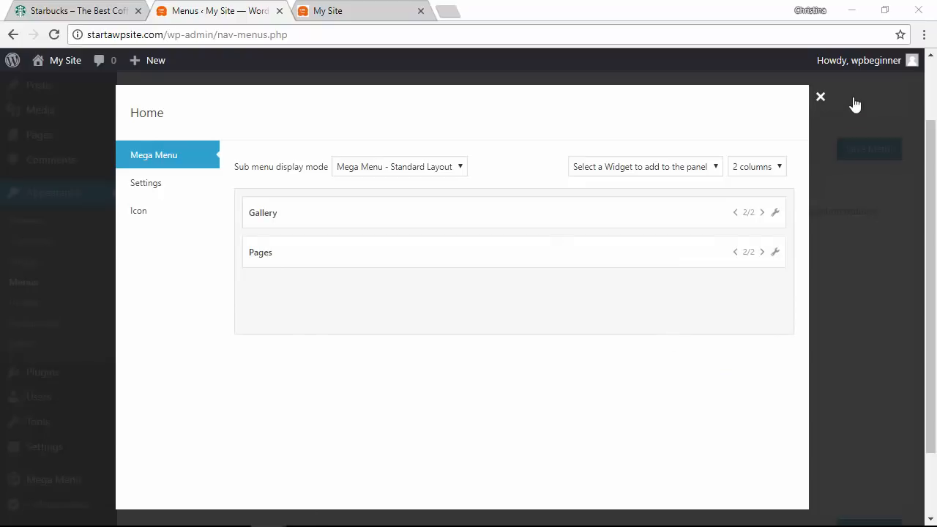
Close the Home mega menu settings and save the Main menu.
{"action": "left_click", "coordinate": [820, 96]}
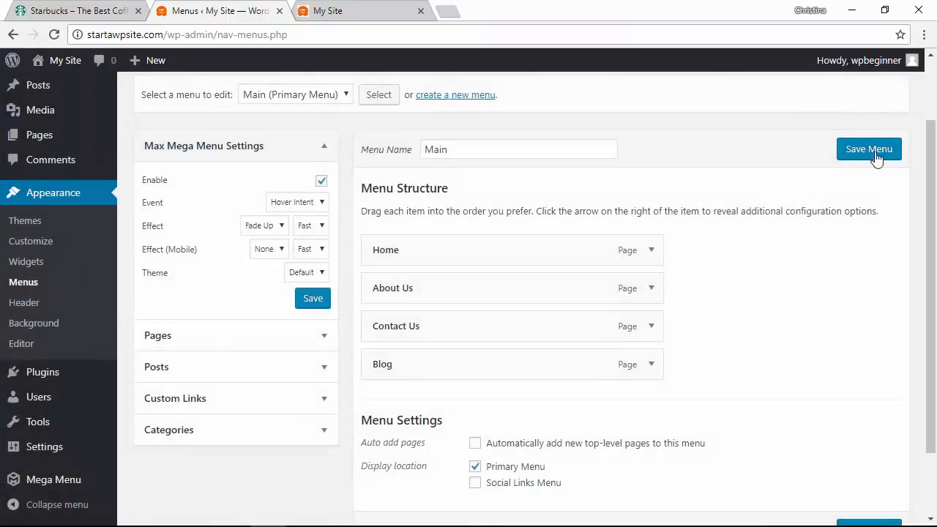
{"action": "left_click", "coordinate": [870, 149]}
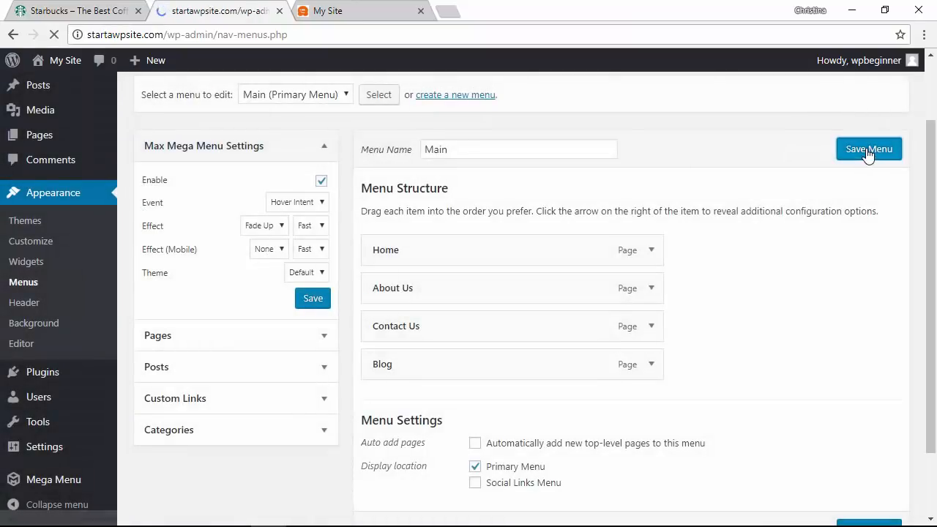
{"action": "left_click", "coordinate": [868, 149]}
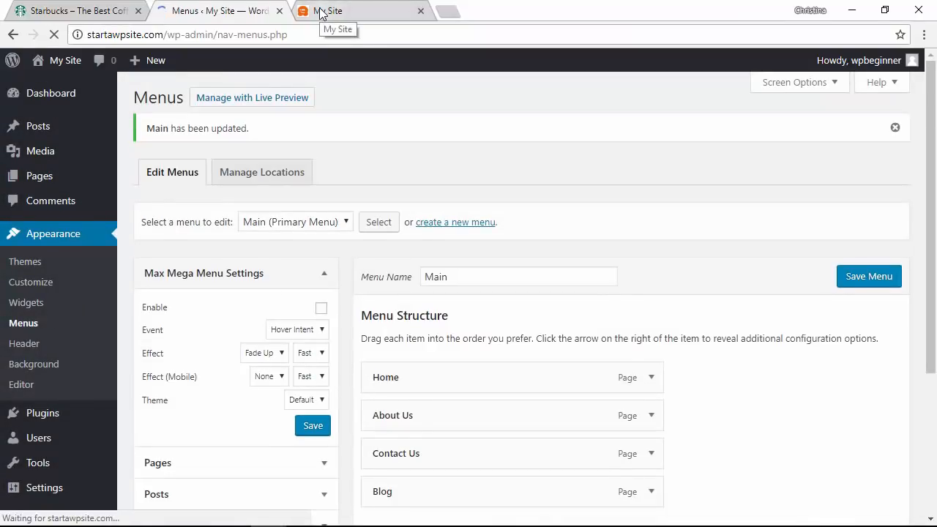
View the Home mega menu with the three gallery images on the live My Site page.
{"action": "left_click", "coordinate": [330, 10]}
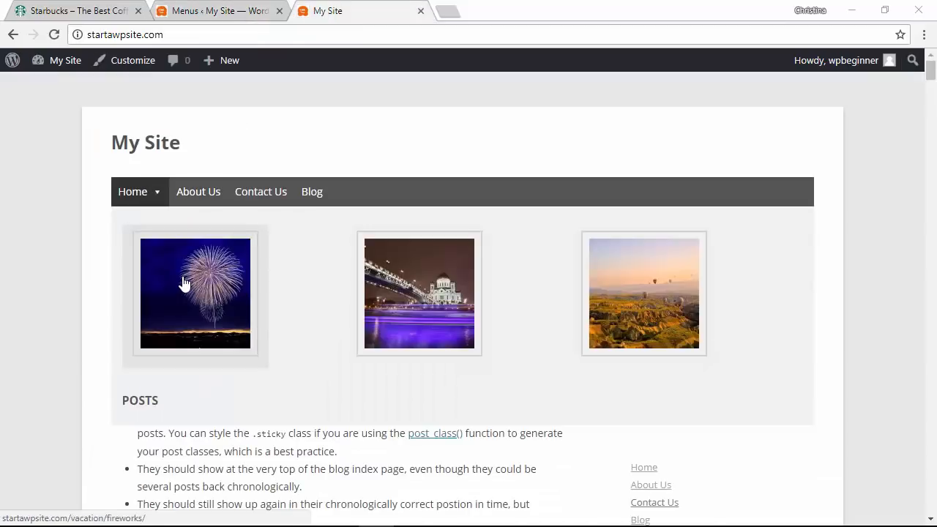
{"action": "mouse_move", "coordinate": [167, 405]}
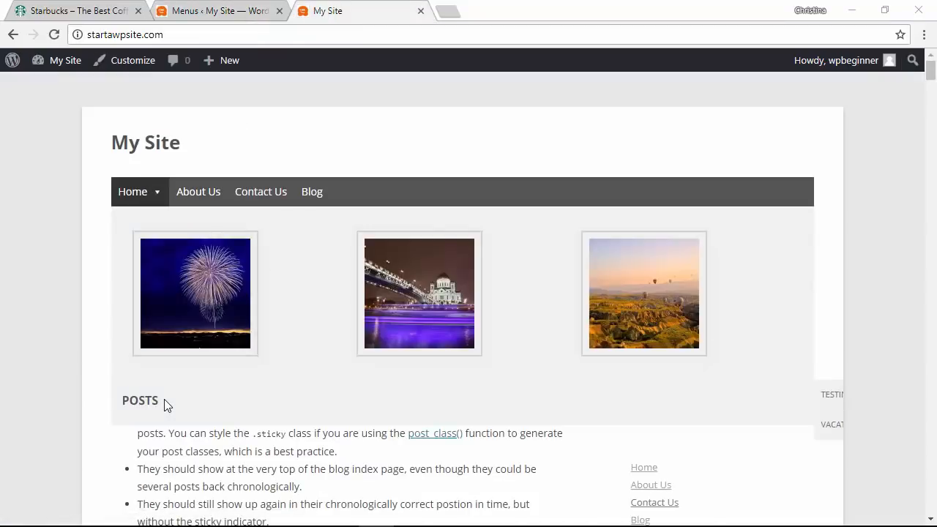